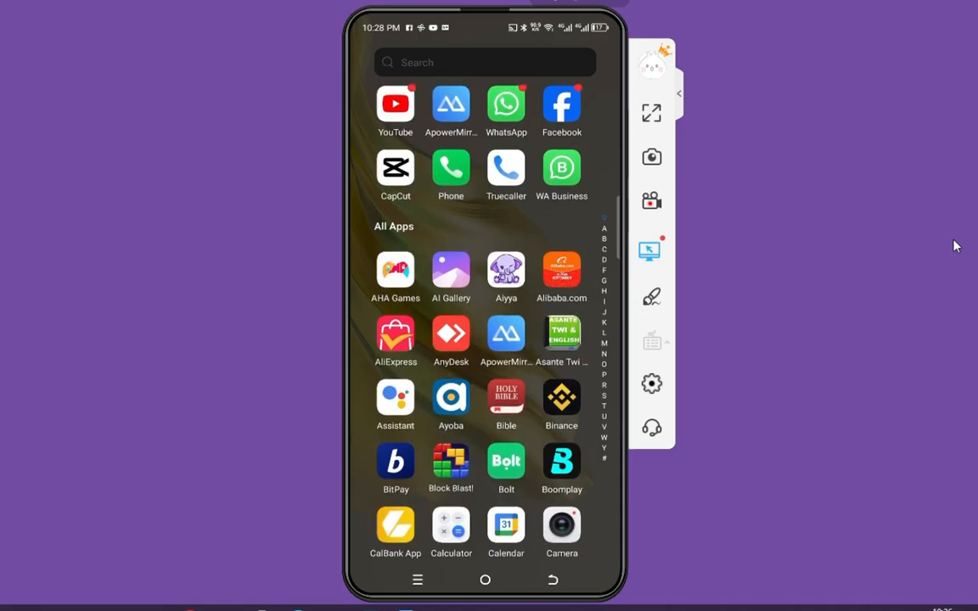
# Browse up and down the CapCut website's video editor Download page
pyautogui.scroll(-3)
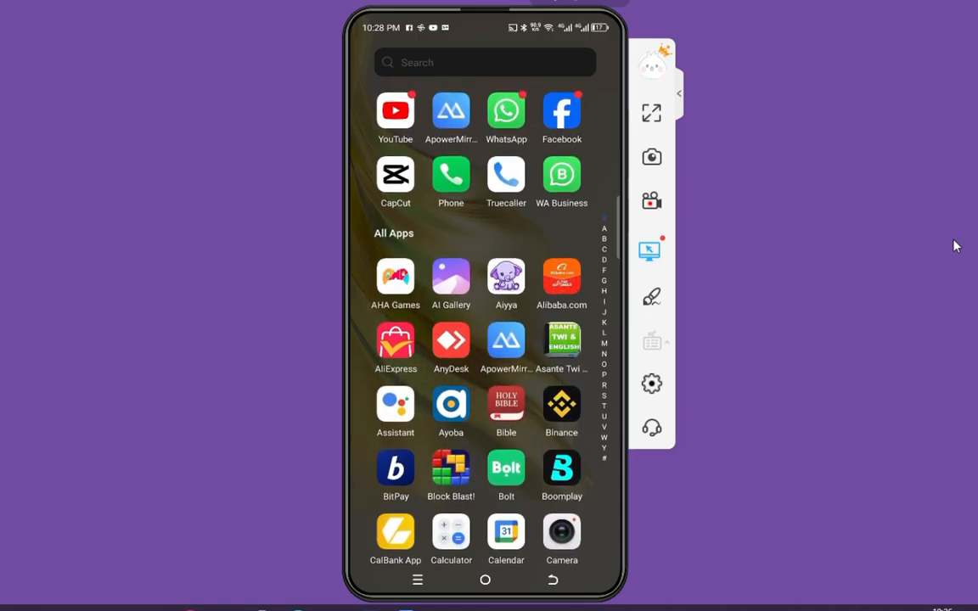
pyautogui.scroll(3)
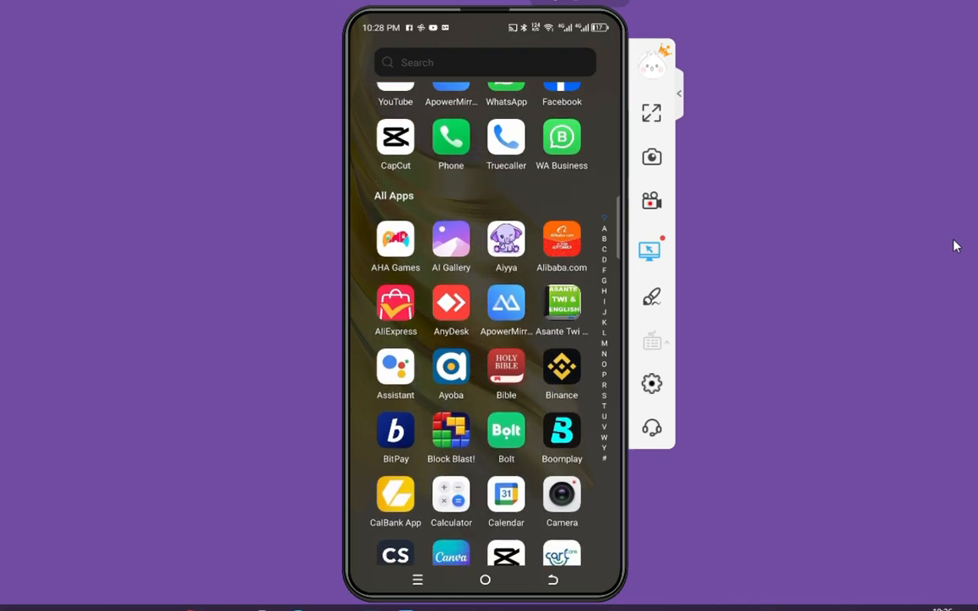
pyautogui.scroll(-3)
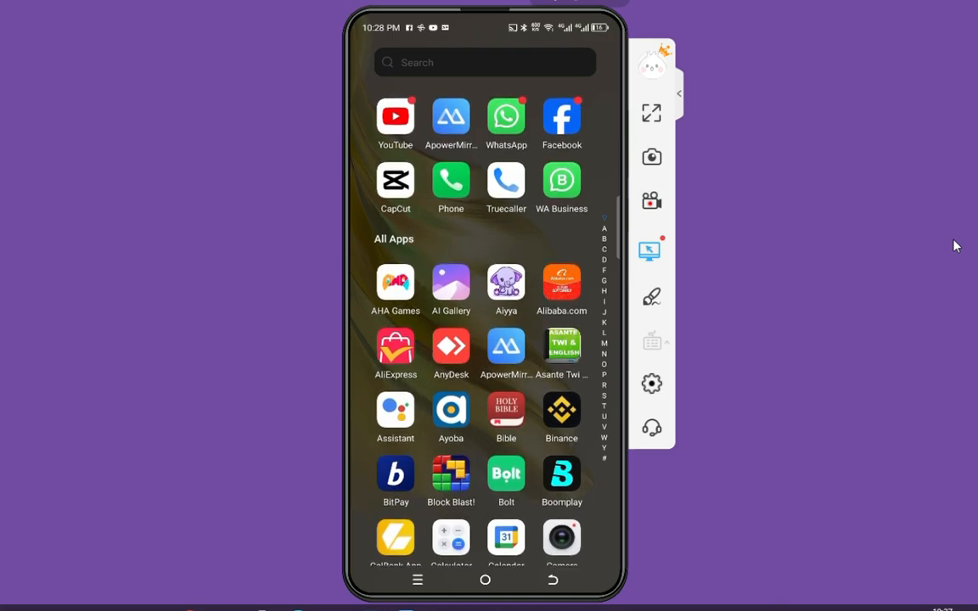
pyautogui.scroll(3)
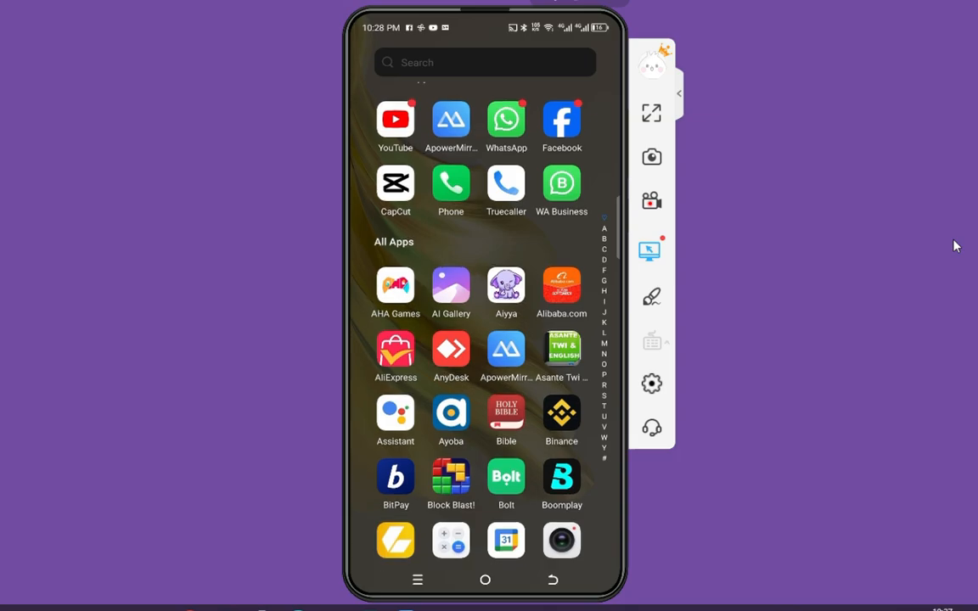
pyautogui.scroll(3)
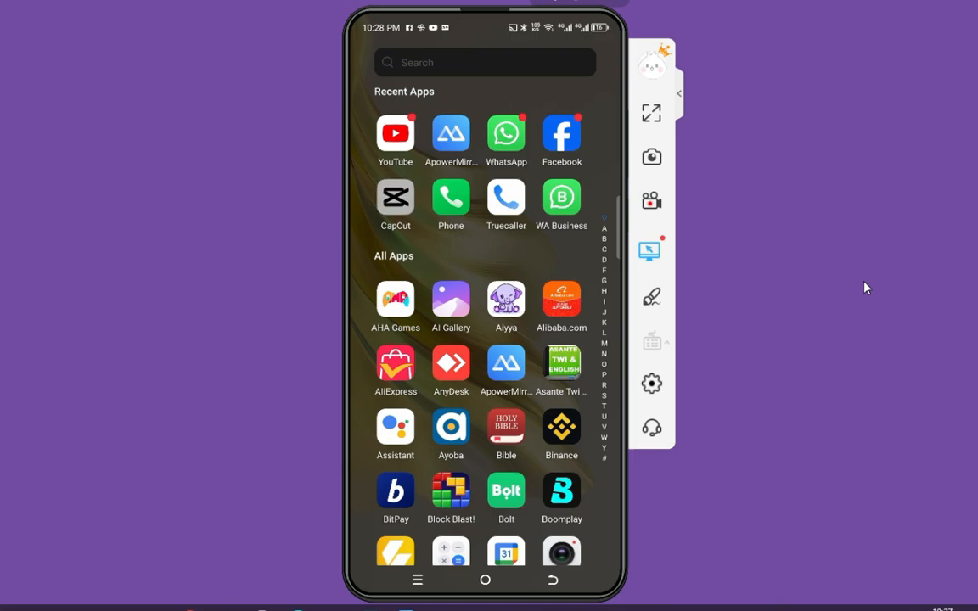
# Launch the CapCut app on the phone and scroll through the existing projects list
pyautogui.click(394, 194)
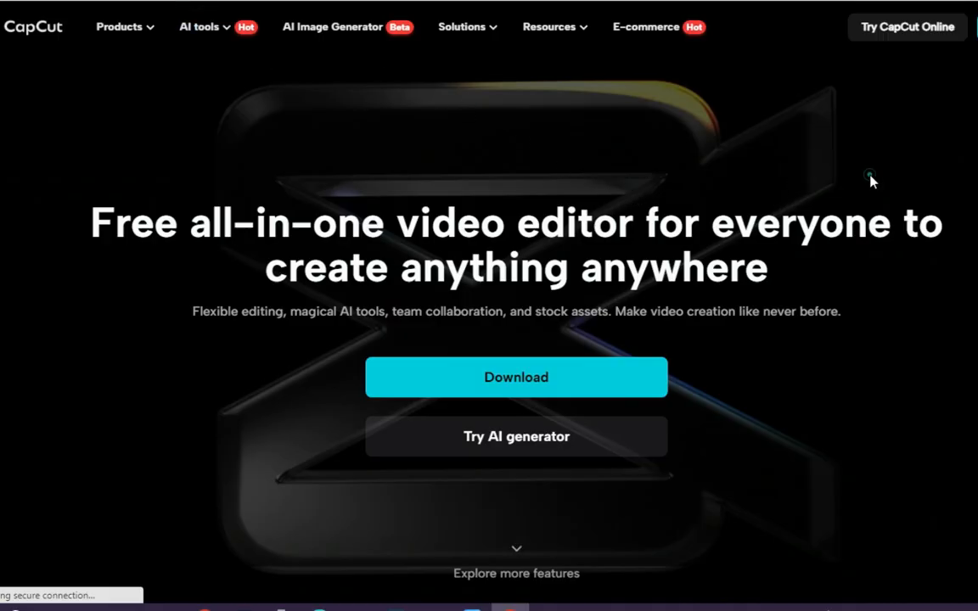
pyautogui.scroll(-3)
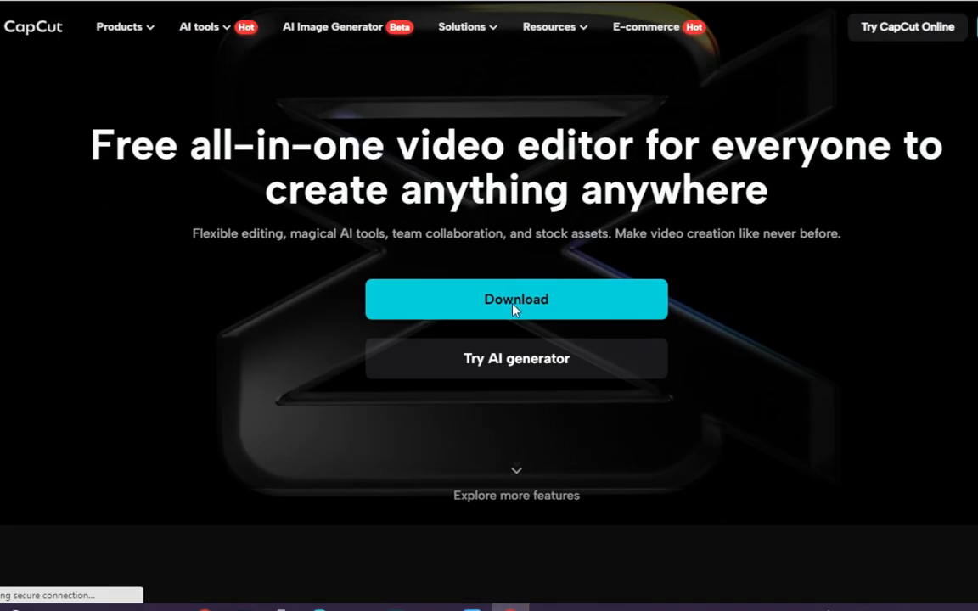
pyautogui.scroll(-3)
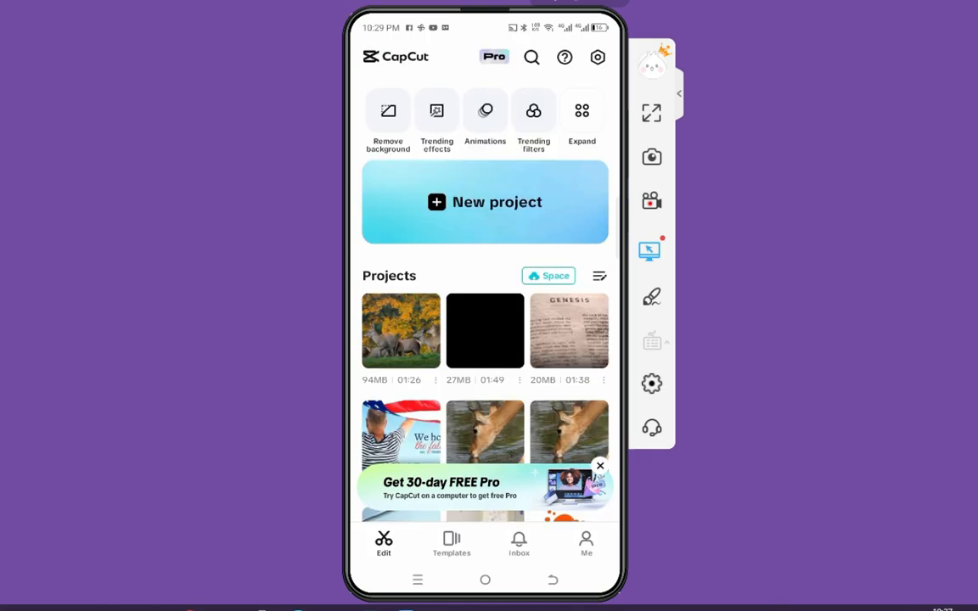
# Start Script to video from the tools list and choose the Life stories AI writer category
pyautogui.click(581, 112)
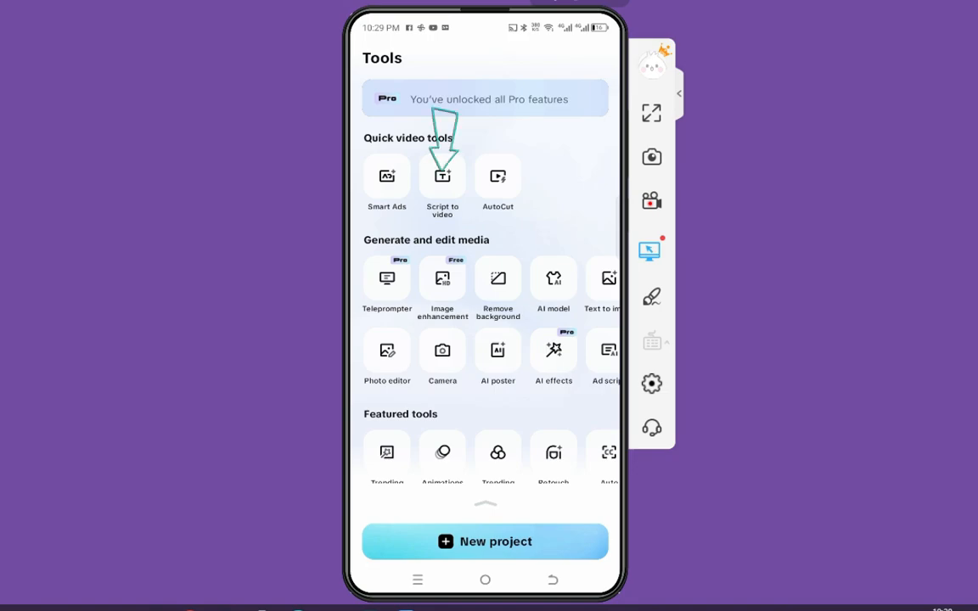
pyautogui.click(441, 180)
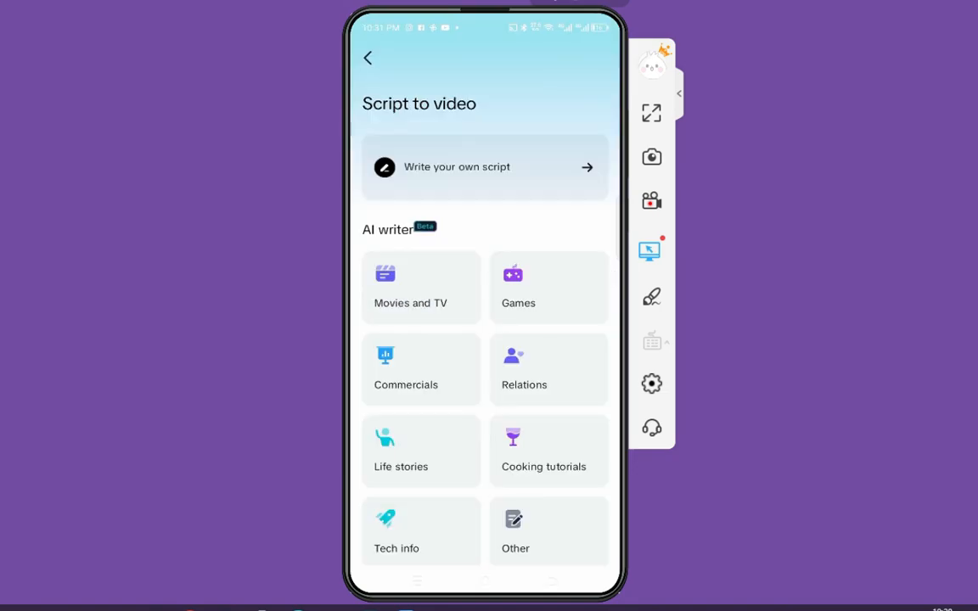
pyautogui.click(486, 167)
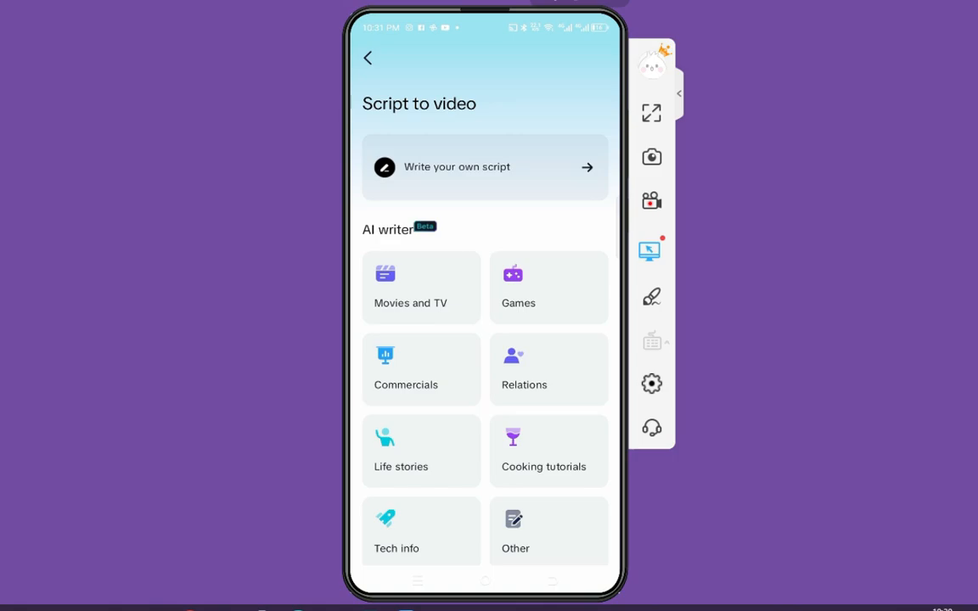
pyautogui.click(401, 449)
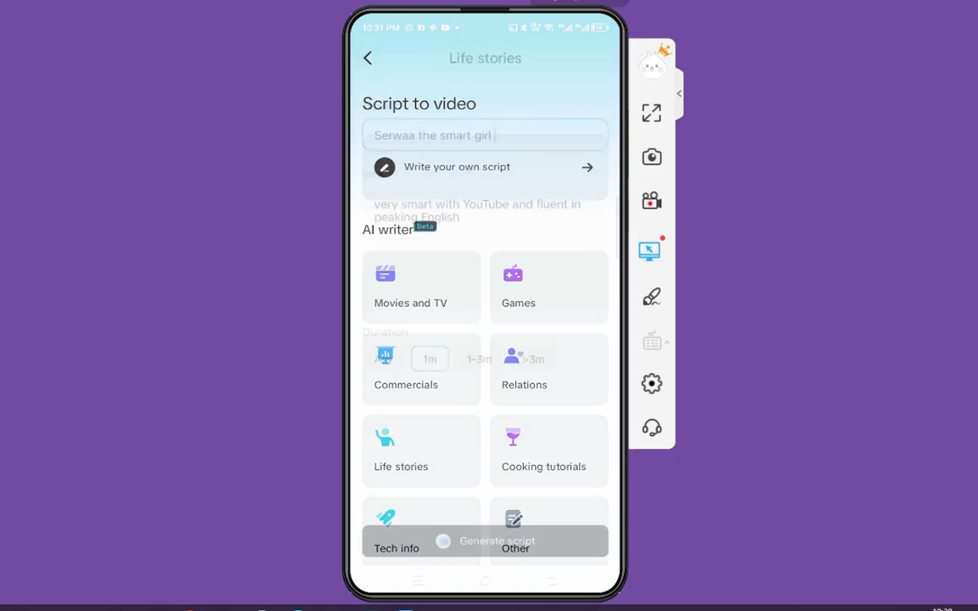
# Fill in the Serwaa the smart girl topic, set 1m duration and generate the script
pyautogui.click(486, 136)
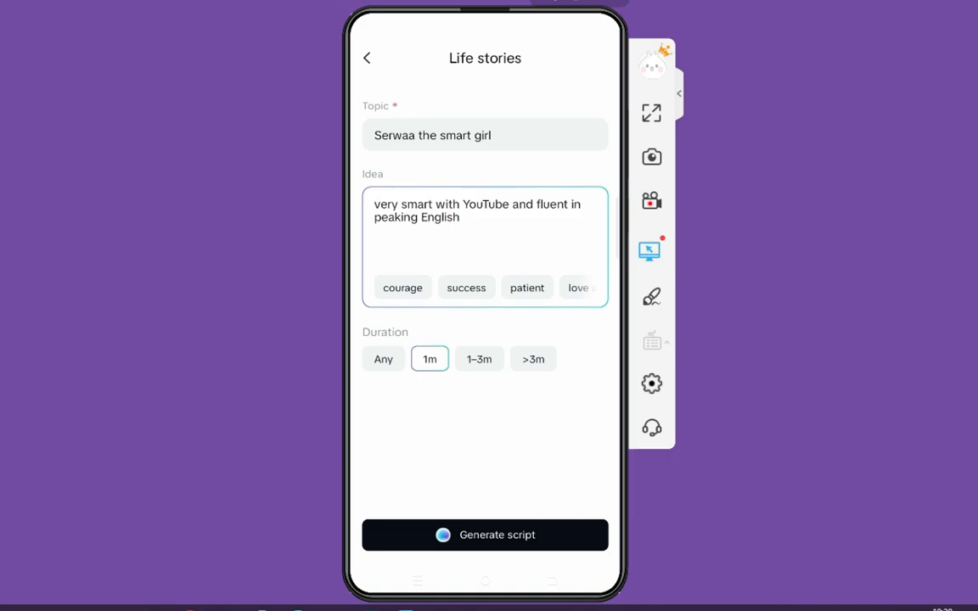
pyautogui.click(462, 217)
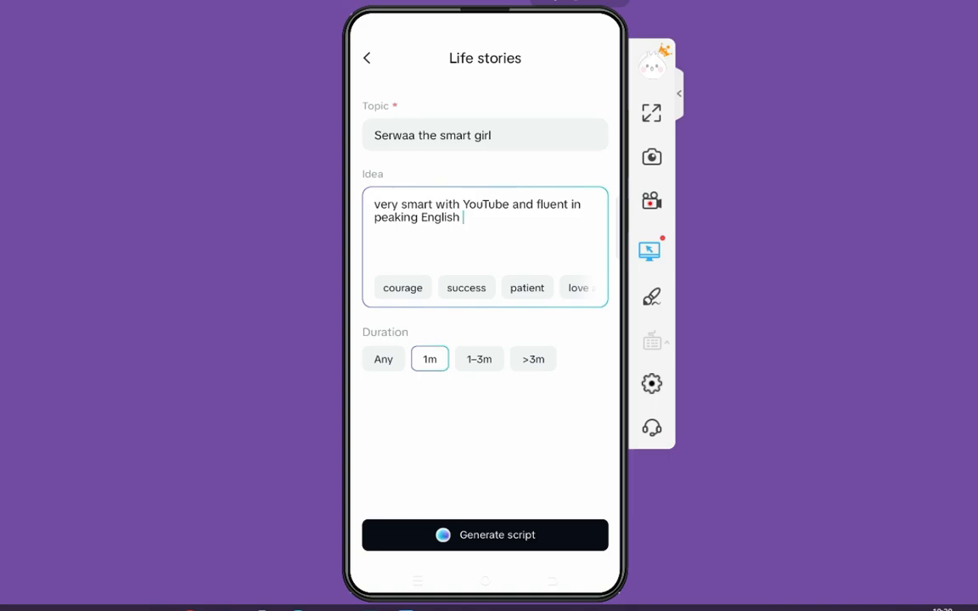
pyautogui.click(485, 535)
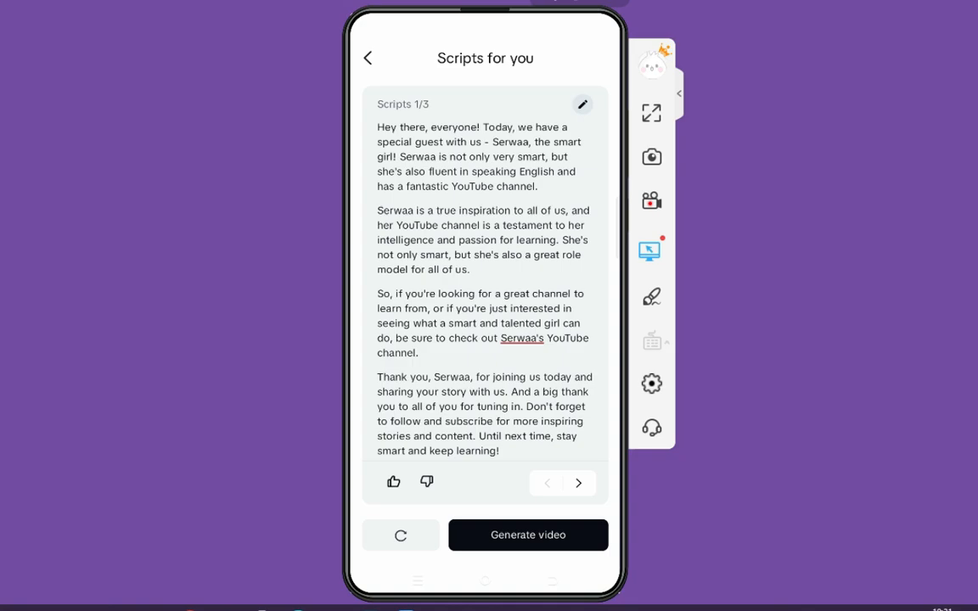
# Review the generated Serwaa script and turn it into a 52-second captioned video
pyautogui.scroll(-3)
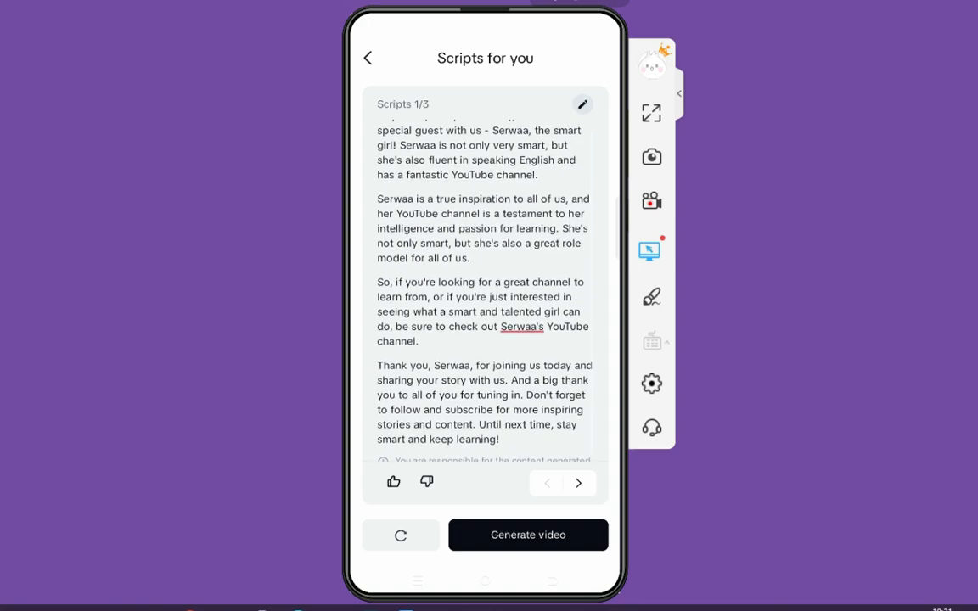
pyautogui.scroll(3)
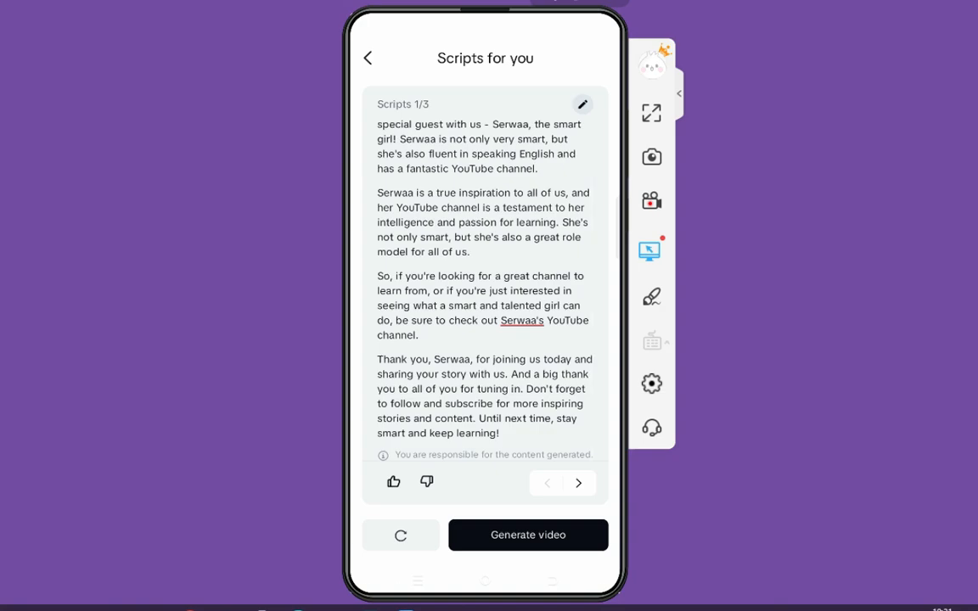
pyautogui.click(526, 535)
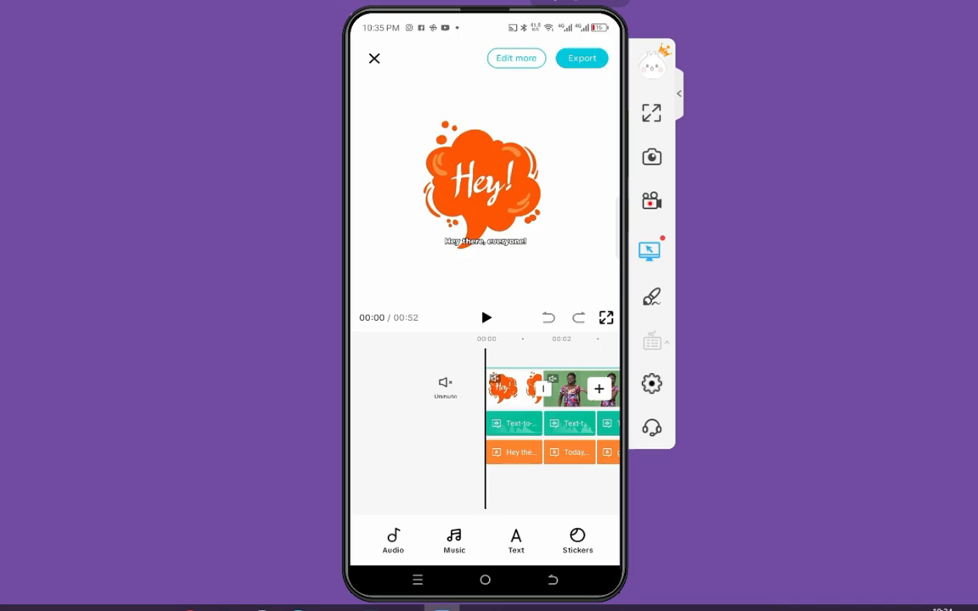
pyautogui.click(486, 317)
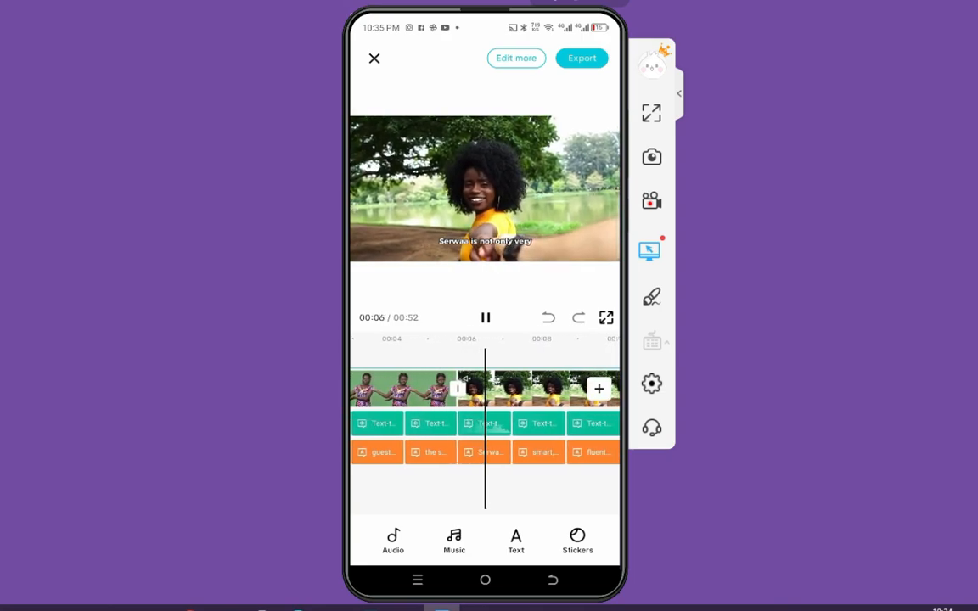
pyautogui.click(485, 318)
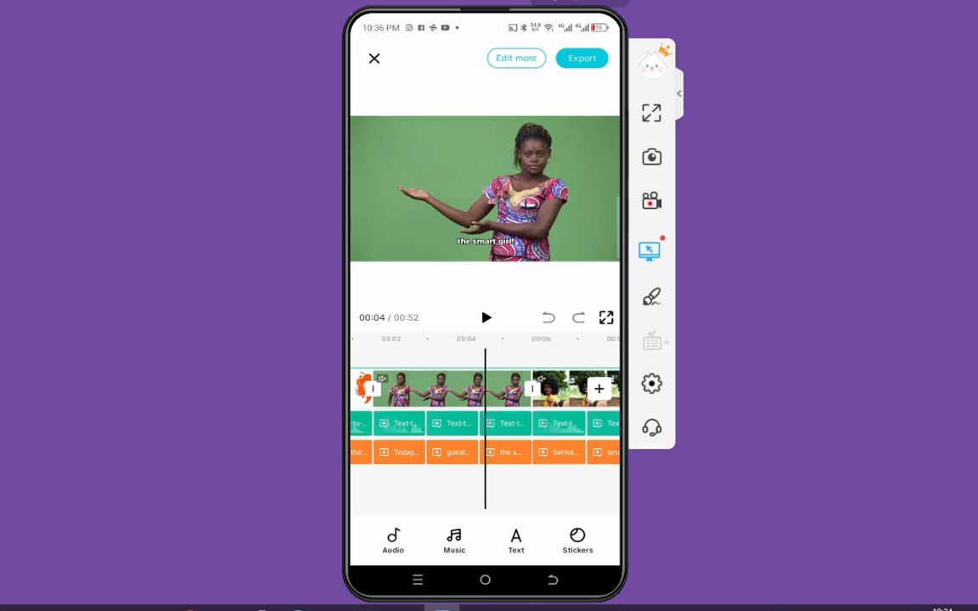
# Select a timeline clip, then bring up the 720P export options for the video
pyautogui.click(455, 389)
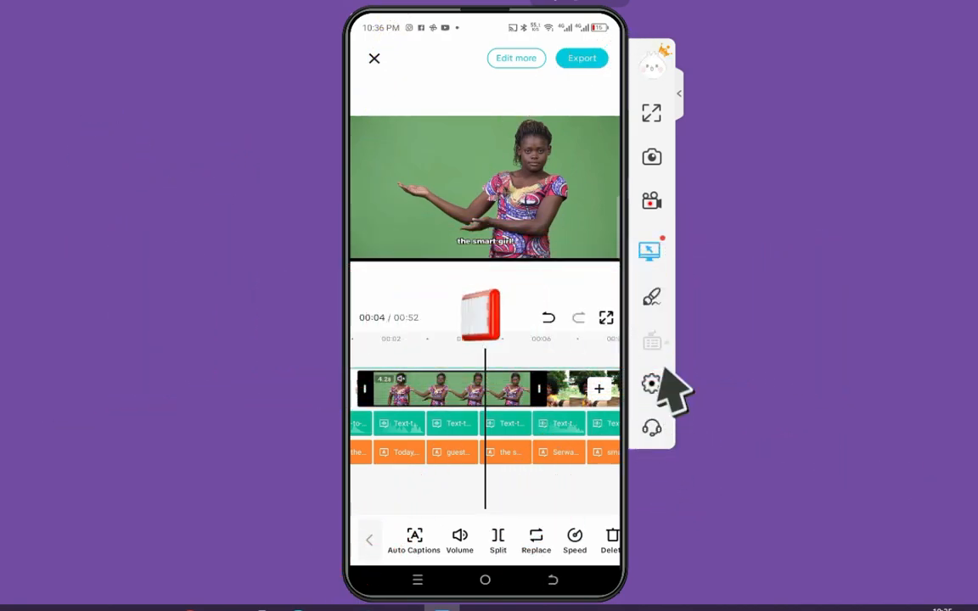
pyautogui.click(580, 57)
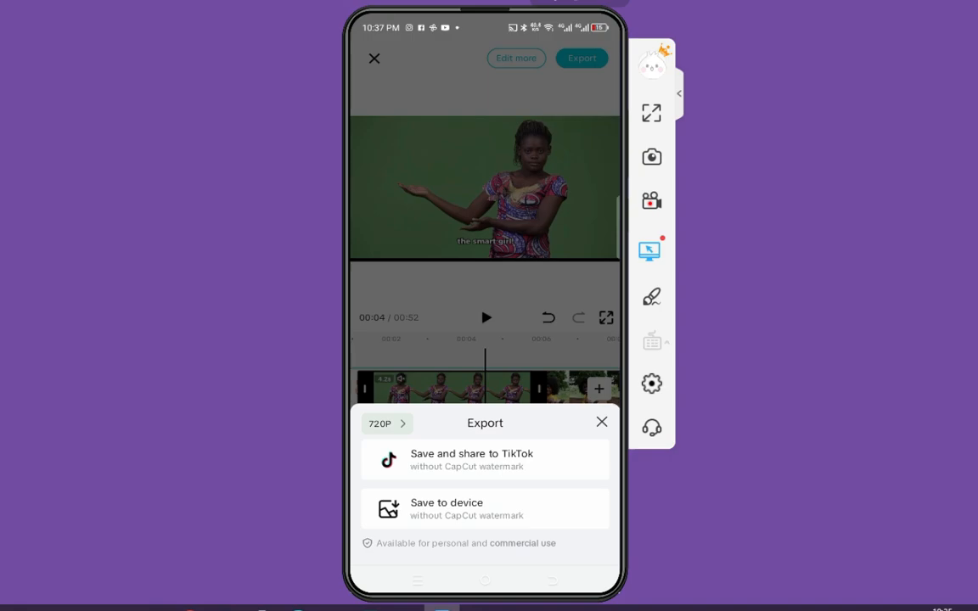
# Close the export options, returning to the captioned Serwaa video in the editor
pyautogui.click(601, 421)
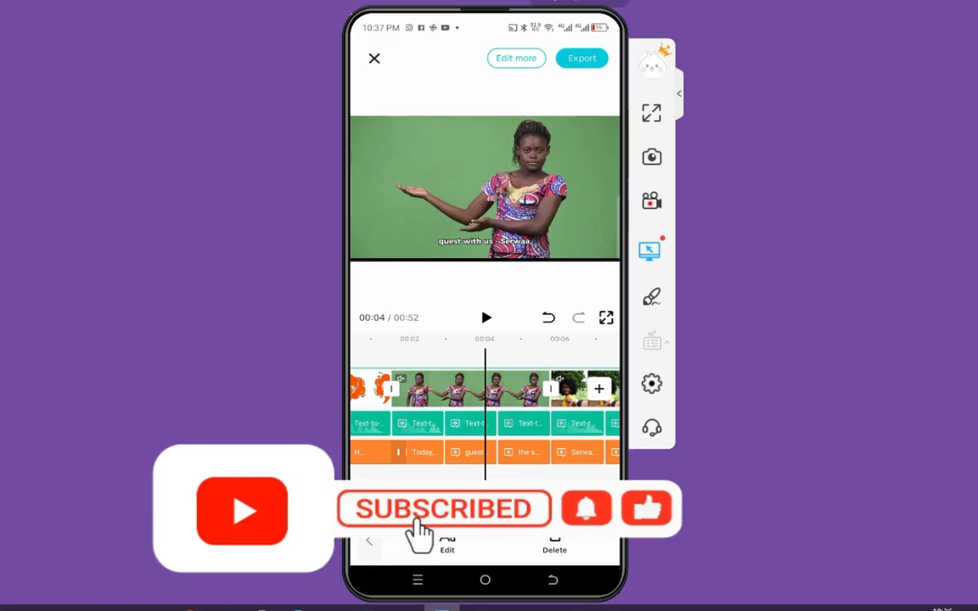
pyautogui.moveTo(710, 578)
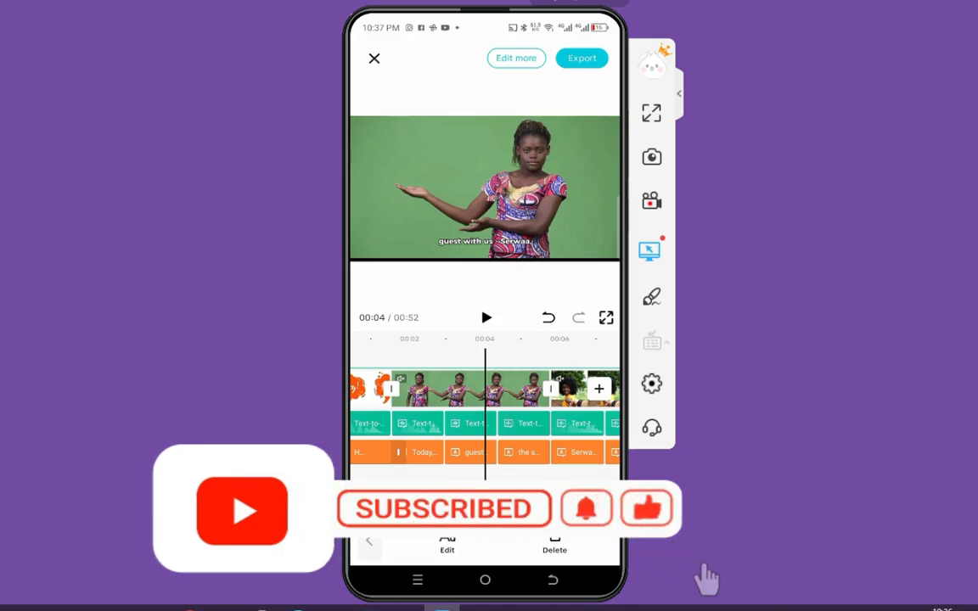